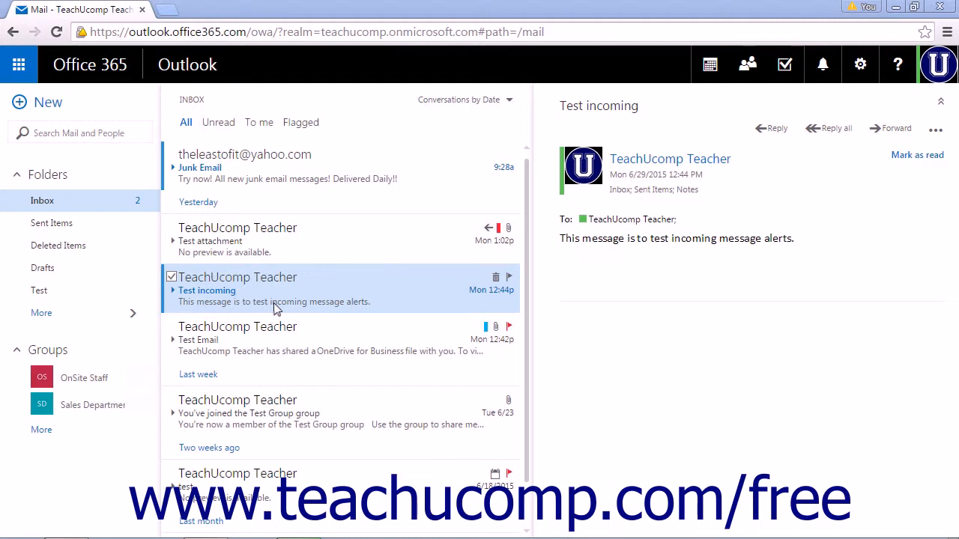
mouse_move(297, 348)
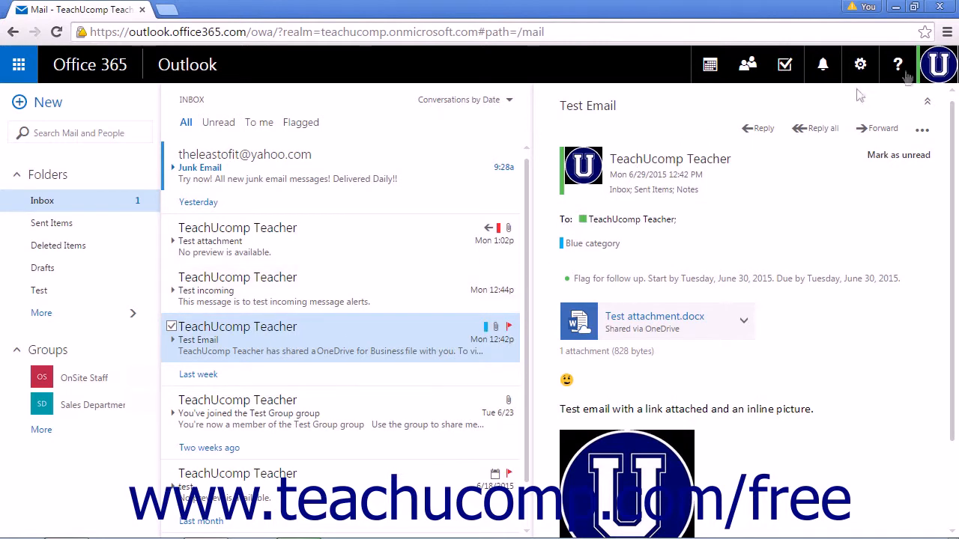
- Reach the Mail options page via Settings > Options, collapsing and re-expanding the Mail category
left_click(881, 63)
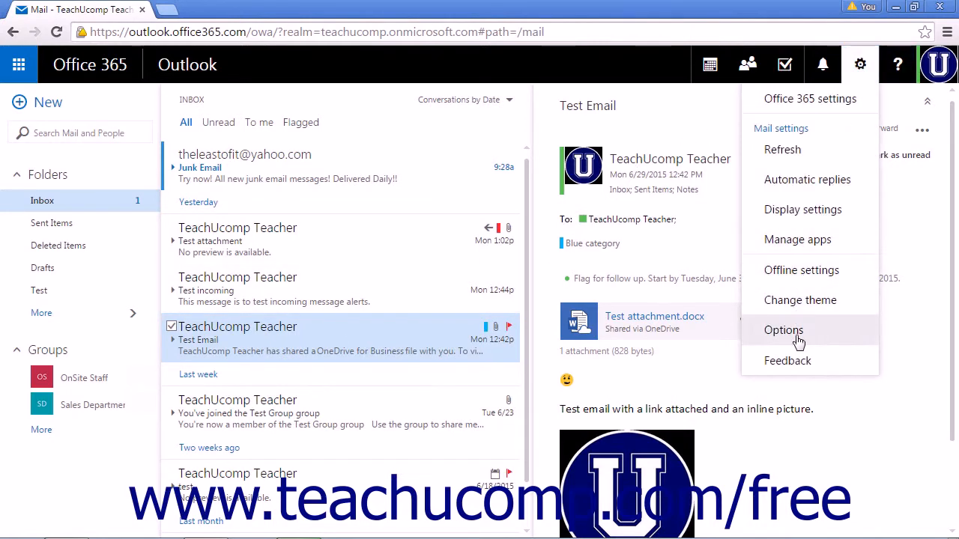
left_click(784, 331)
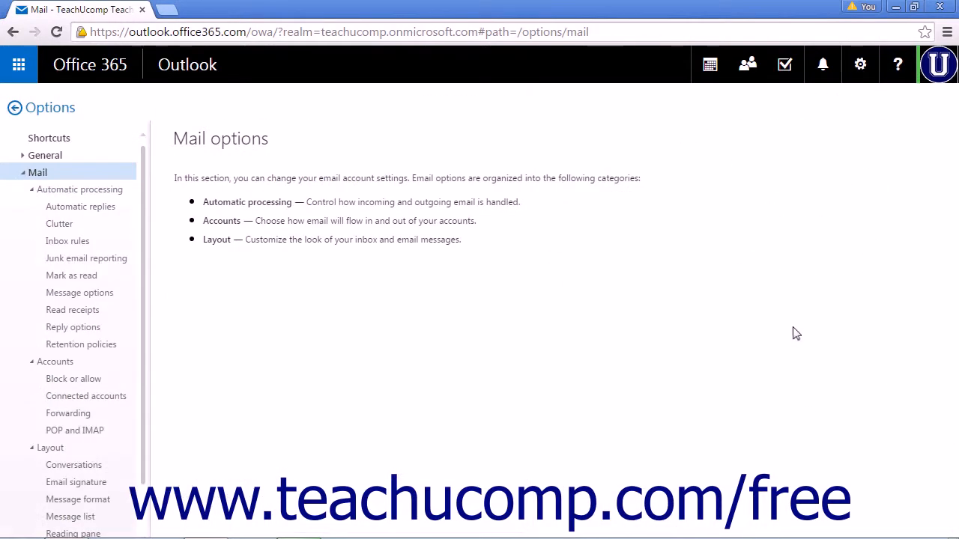
left_click(36, 172)
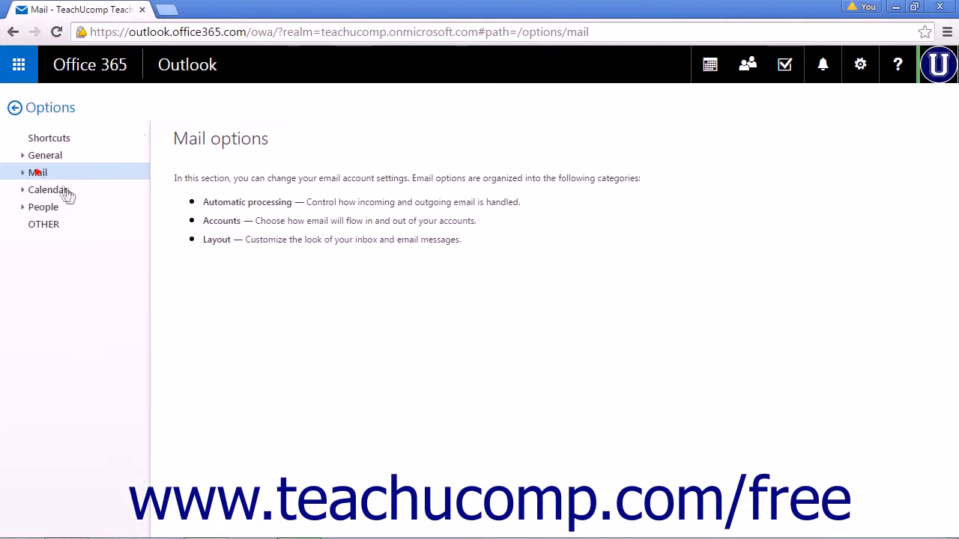
left_click(36, 172)
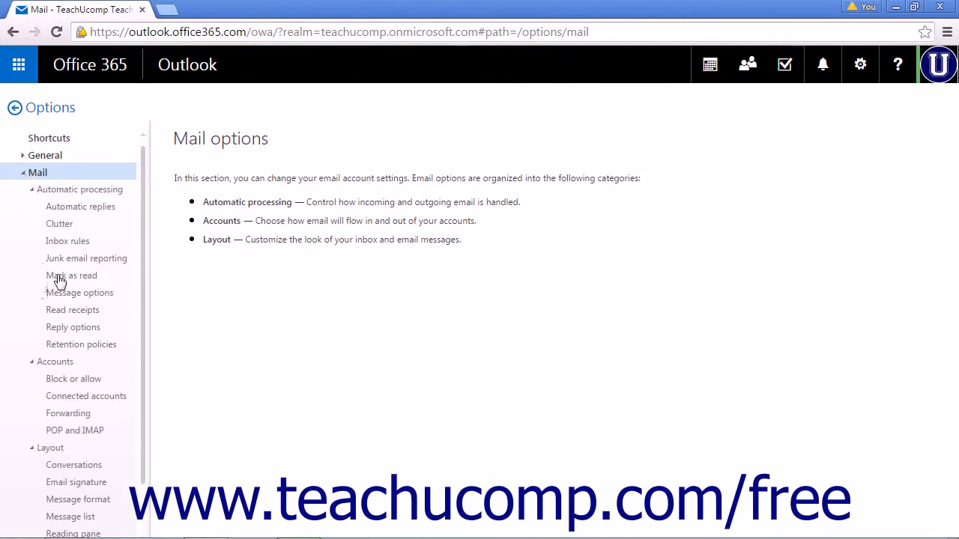
- View the Mark as read settings under Automatic processing and review the three options
left_click(72, 275)
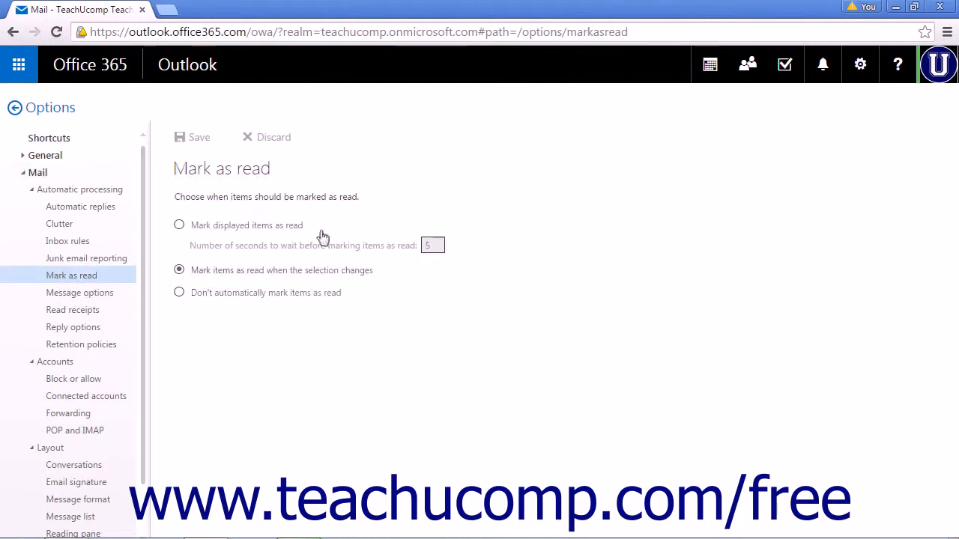
mouse_move(183, 239)
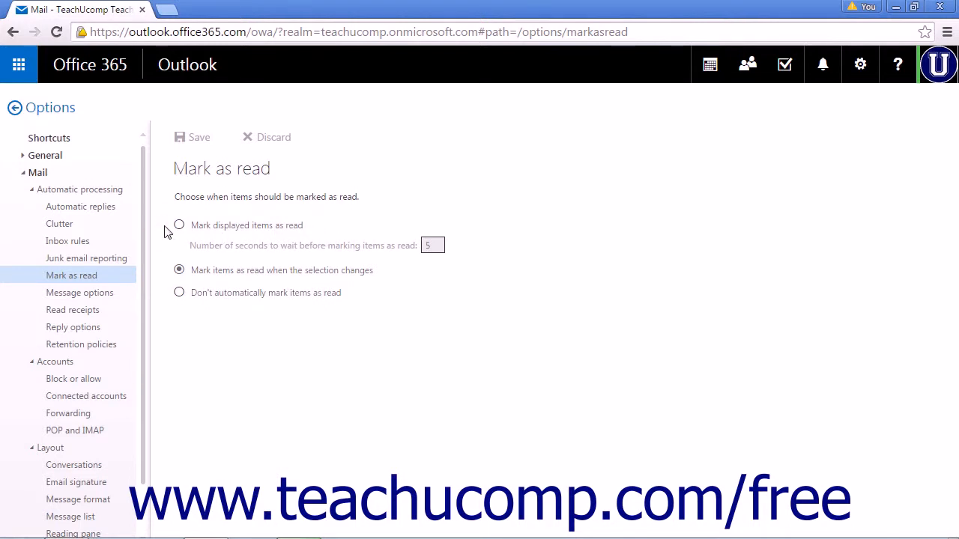
mouse_move(171, 238)
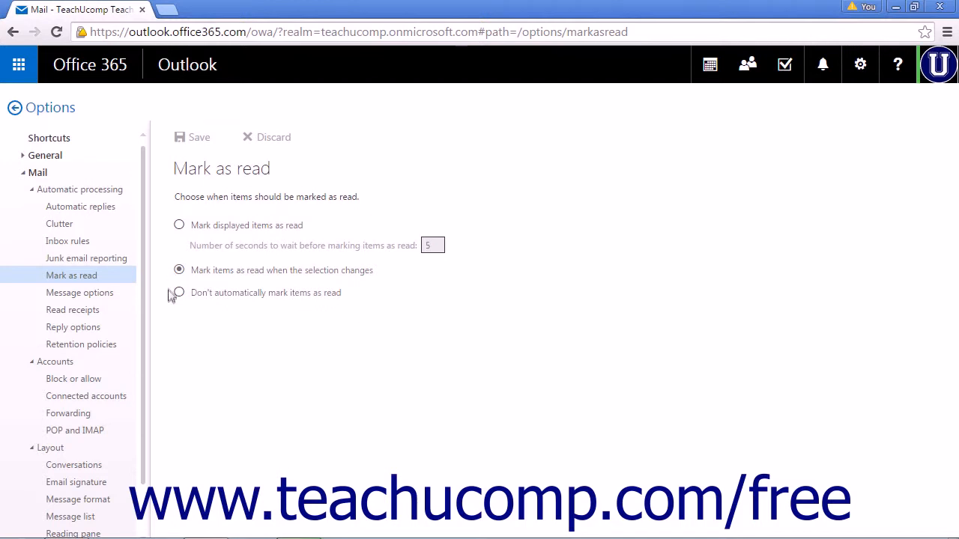
mouse_move(164, 300)
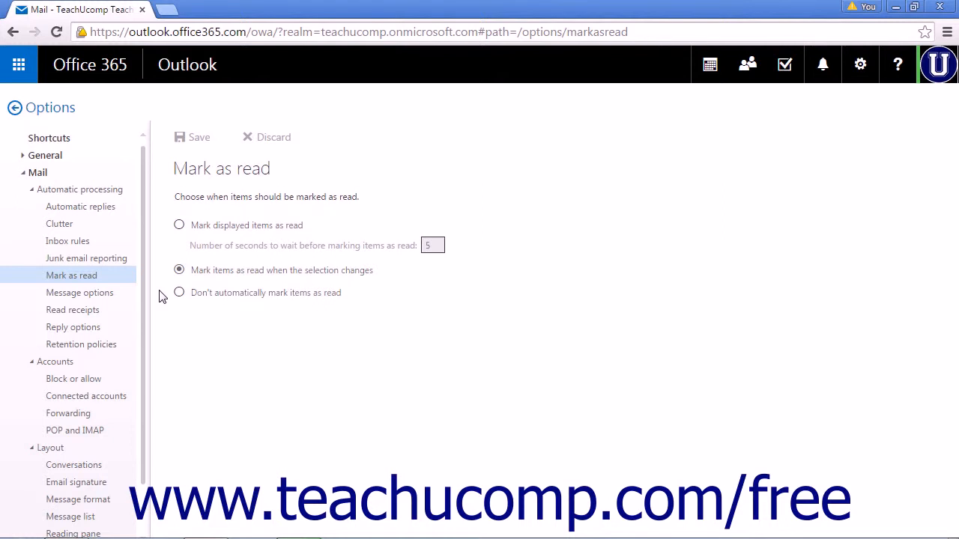
mouse_move(209, 150)
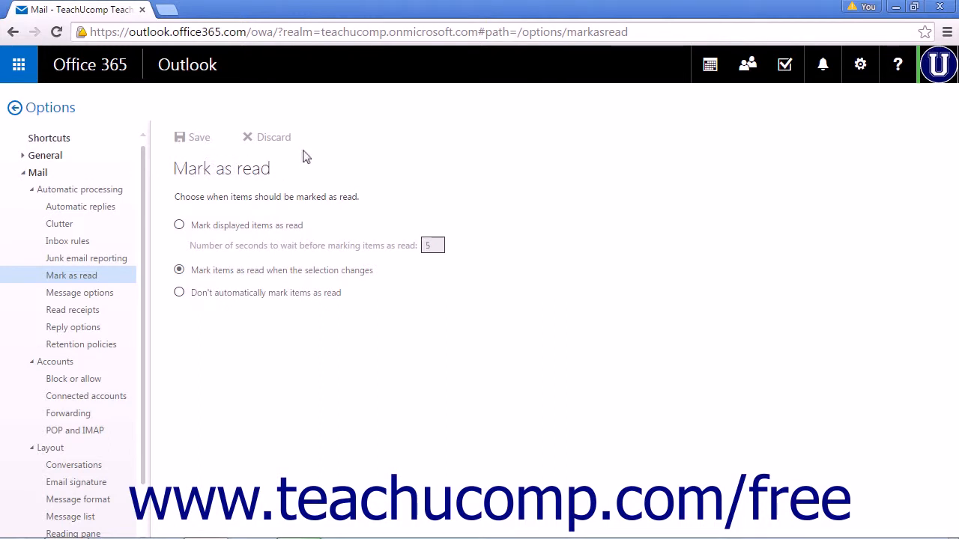
mouse_move(50, 108)
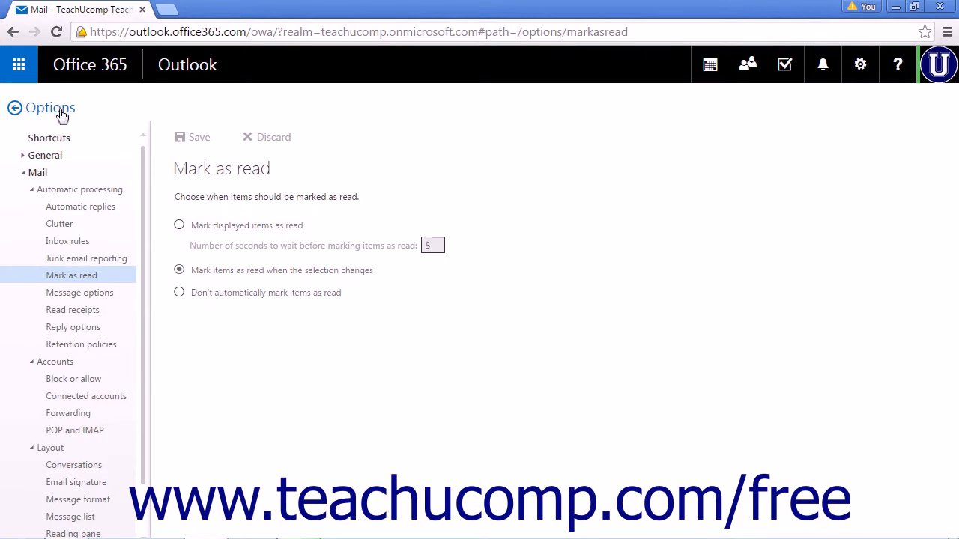
- Go back from Options to the Inbox with the Test Email message in the reading pane
left_click(15, 108)
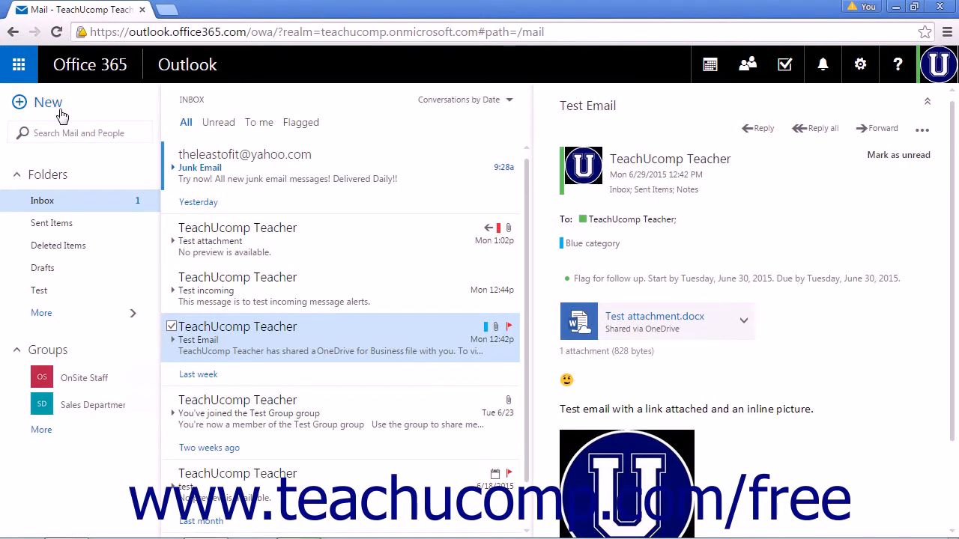
mouse_move(356, 313)
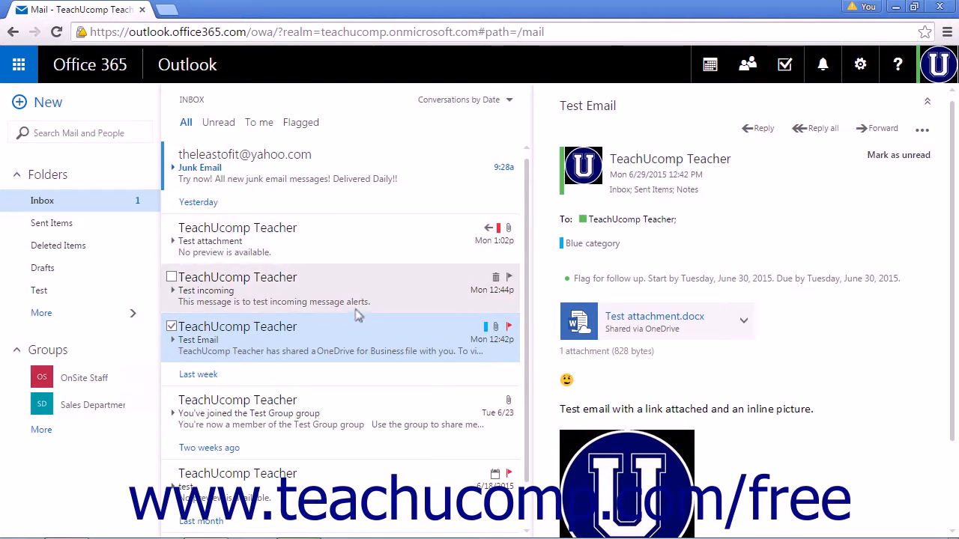
mouse_move(371, 306)
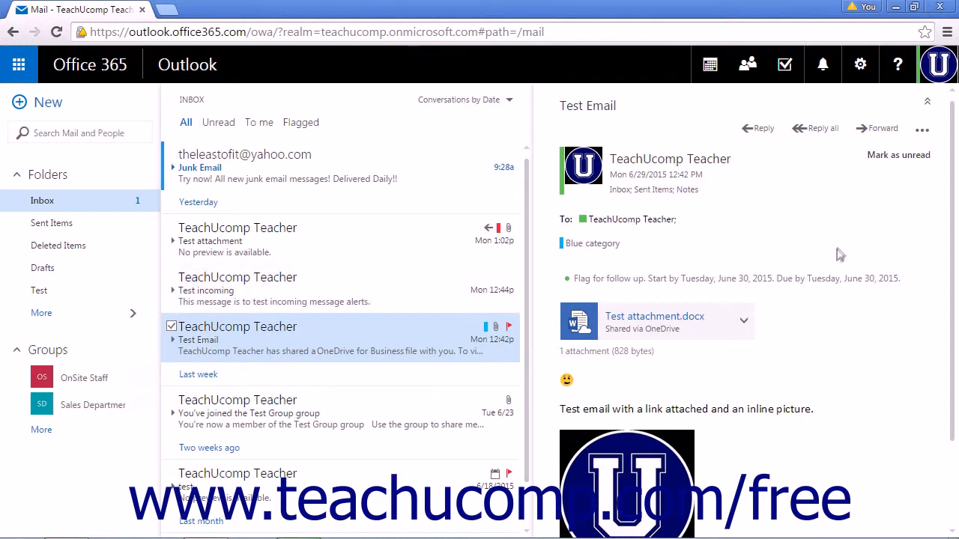
mouse_move(852, 239)
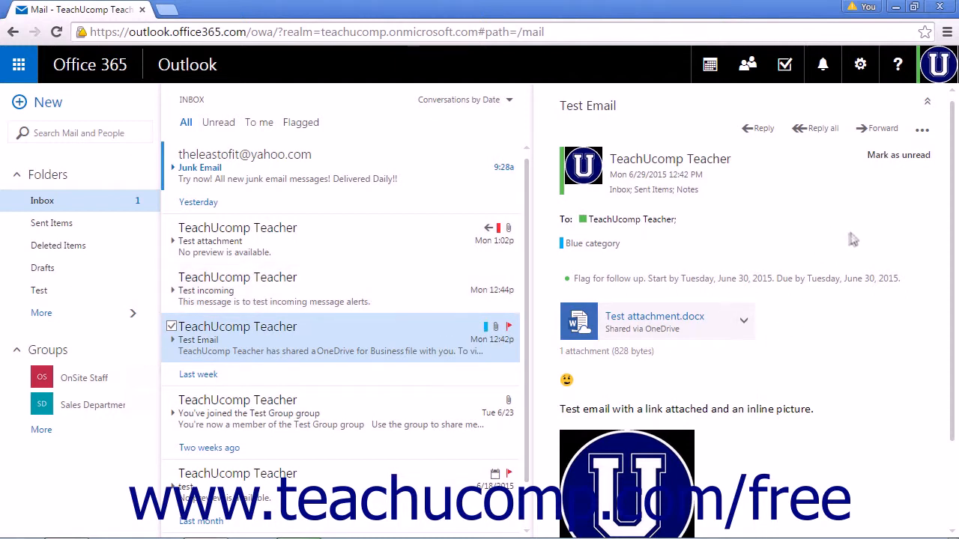
mouse_move(903, 174)
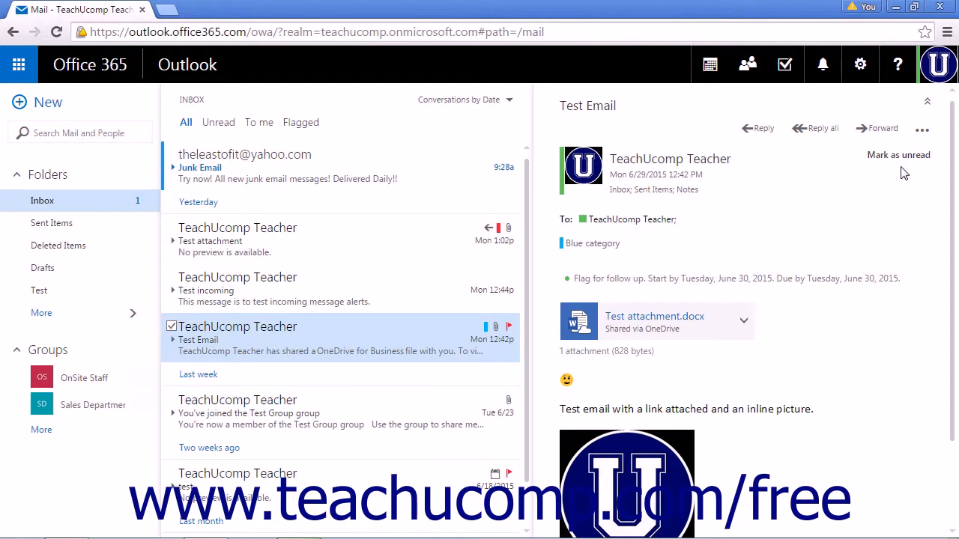
mouse_move(901, 158)
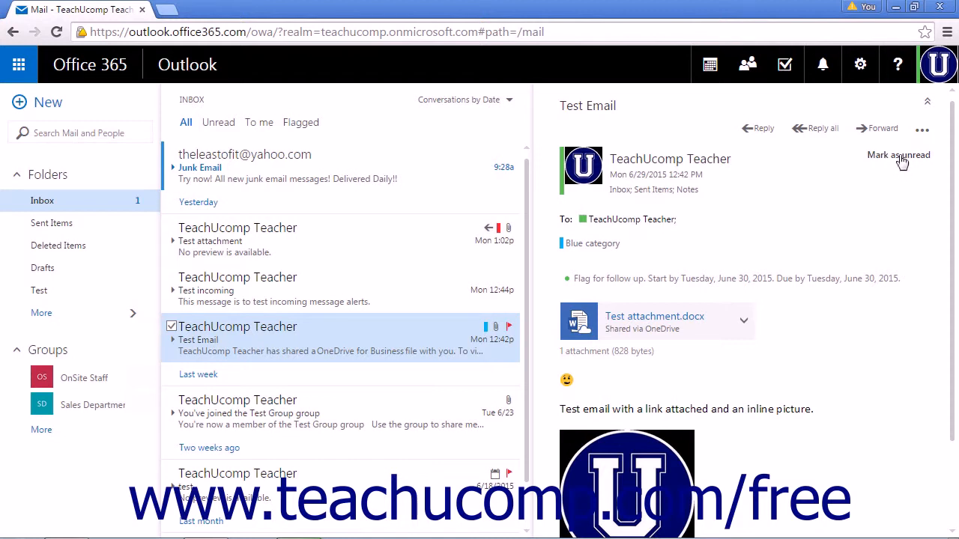
- Toggle the Test Email between unread and read, leaving it marked as read
left_click(898, 155)
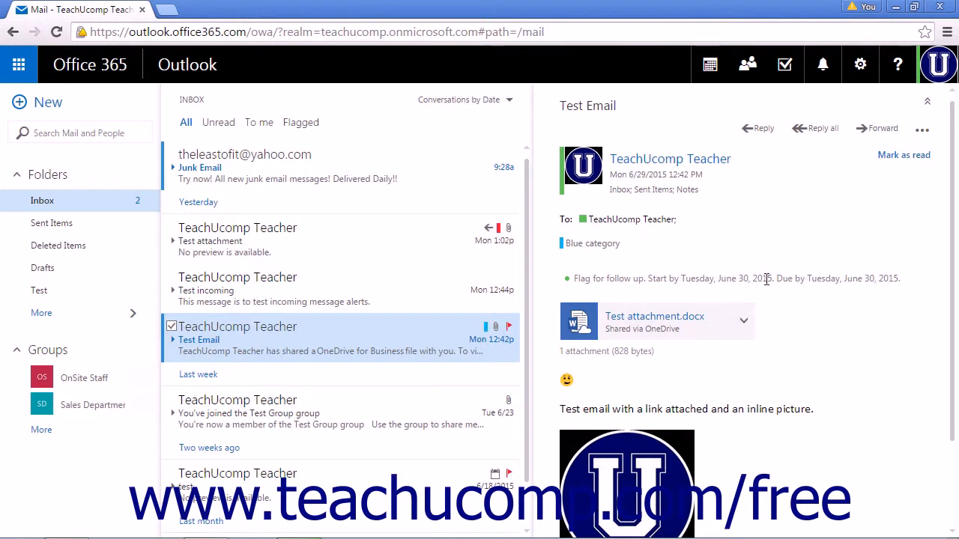
mouse_move(890, 178)
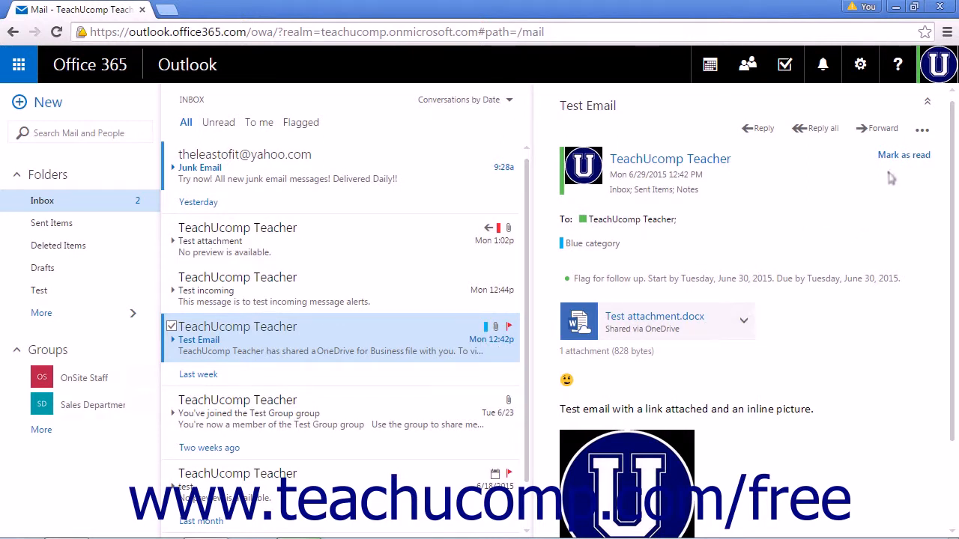
left_click(904, 154)
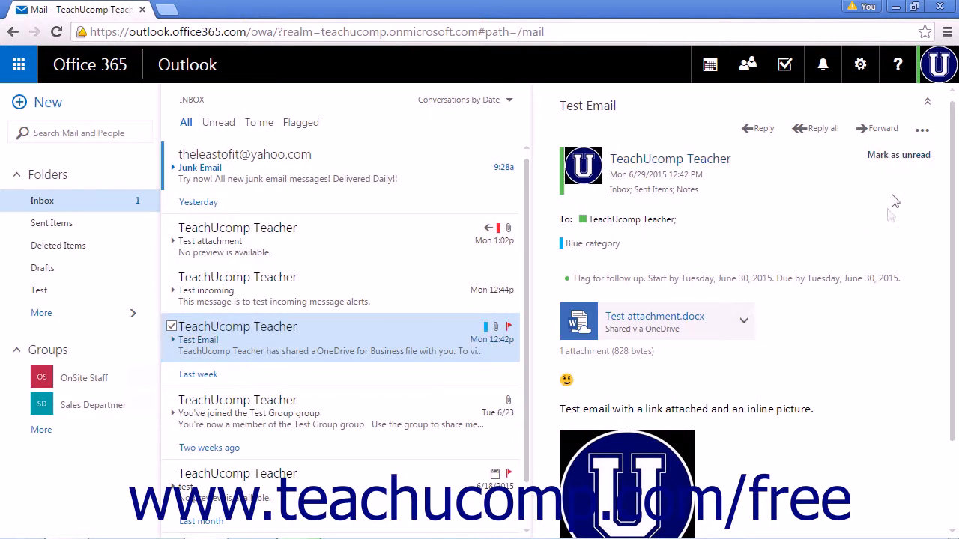
mouse_move(884, 225)
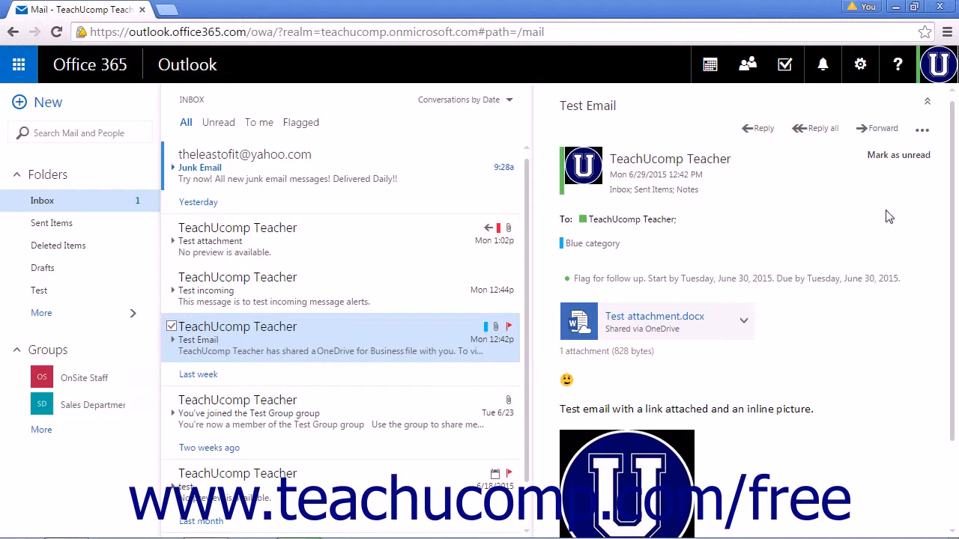
mouse_move(365, 338)
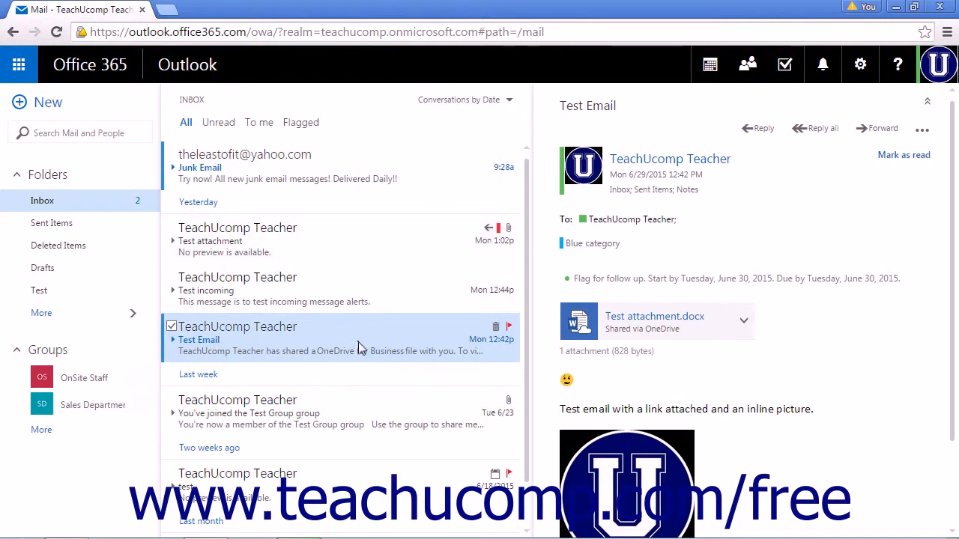
left_click(903, 154)
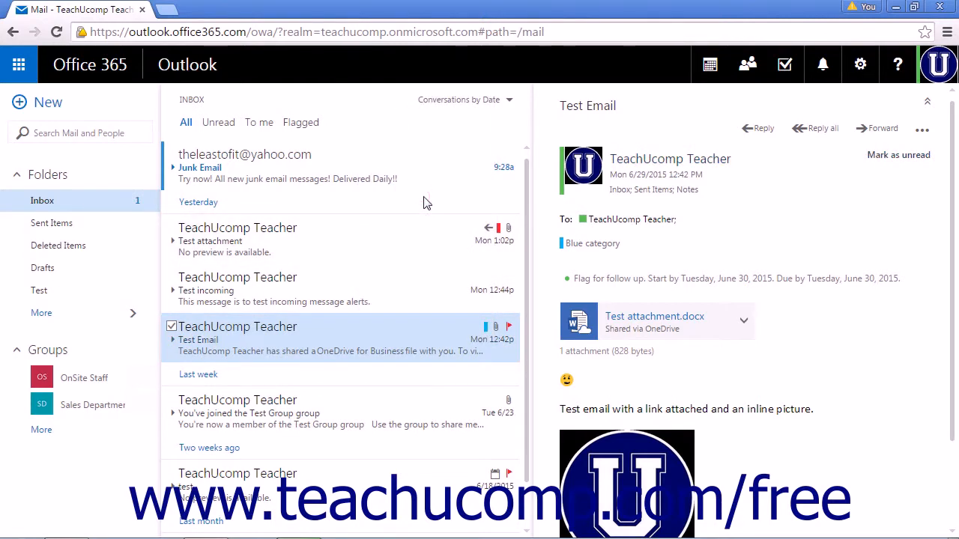